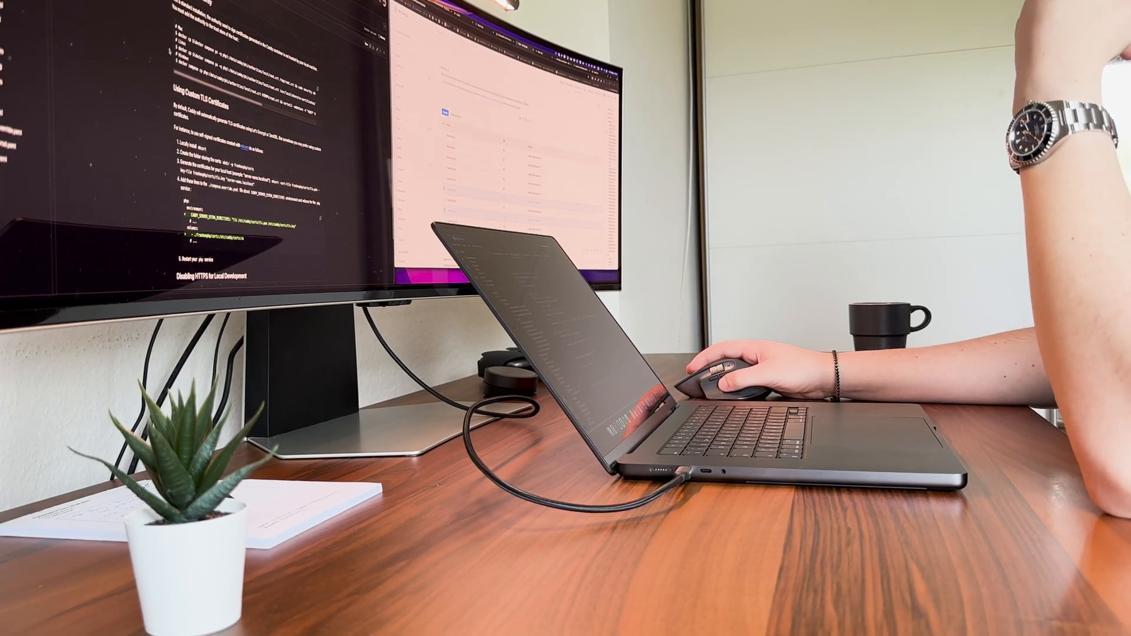
# Step: Scroll through the CHECK69 backlog issues, then switch to the project's Kanban board
pyautogui.scroll(-3)
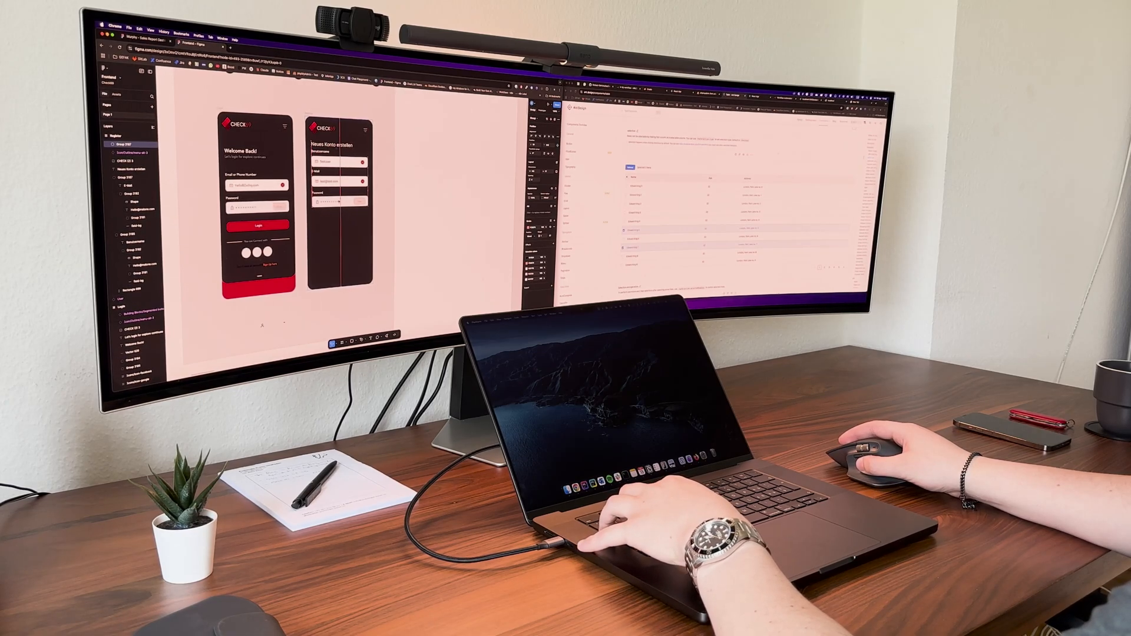
pyautogui.click(339, 196)
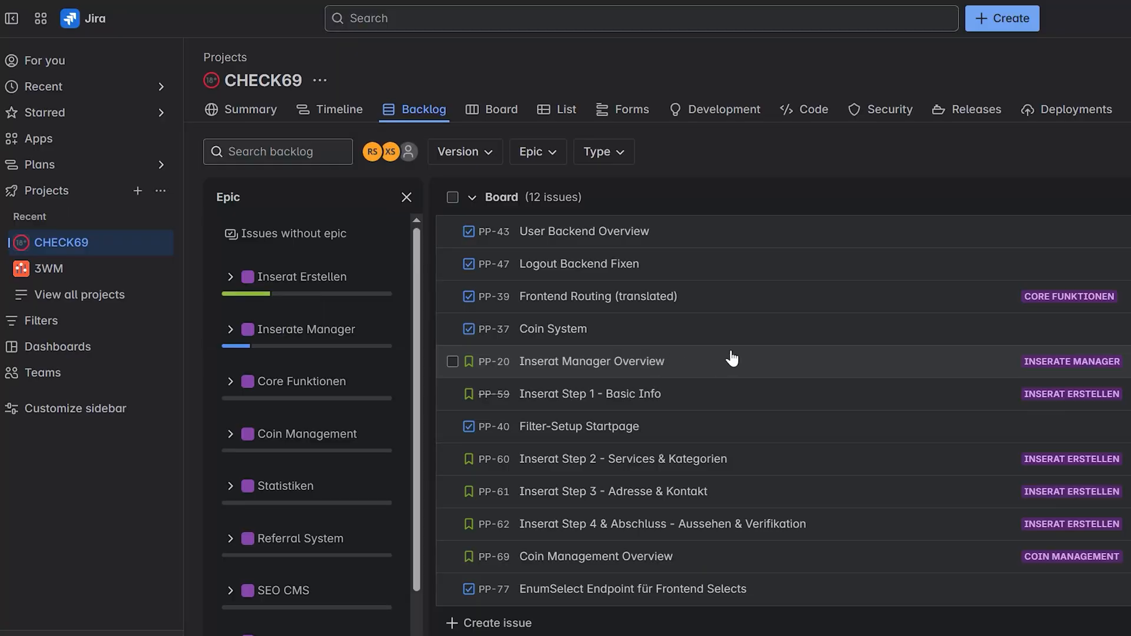
pyautogui.scroll(-3)
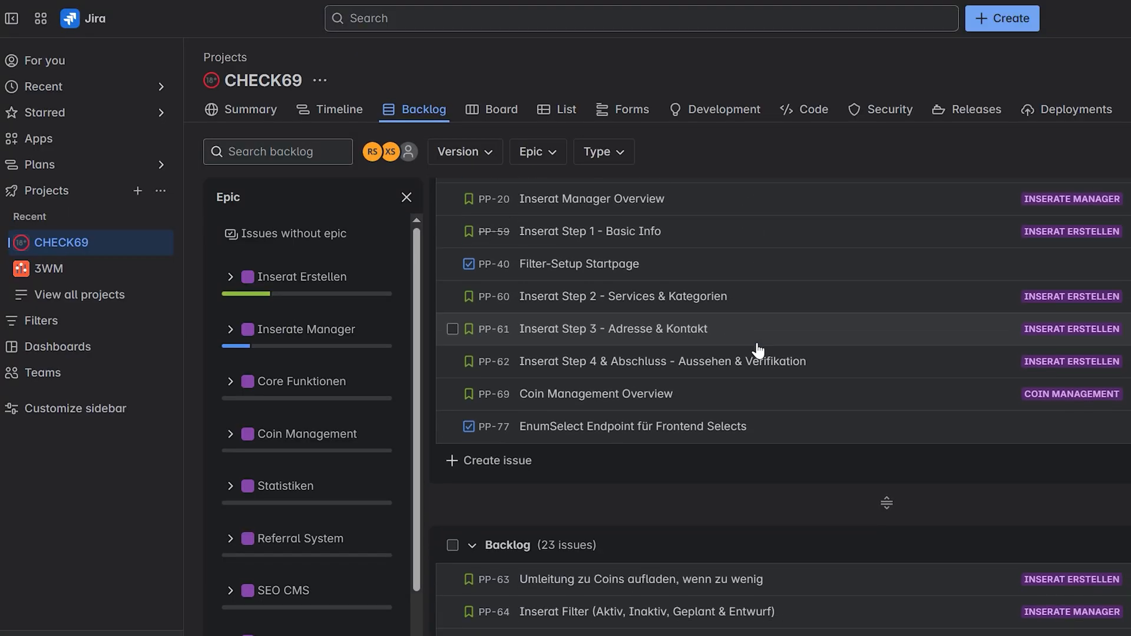
pyautogui.scroll(-3)
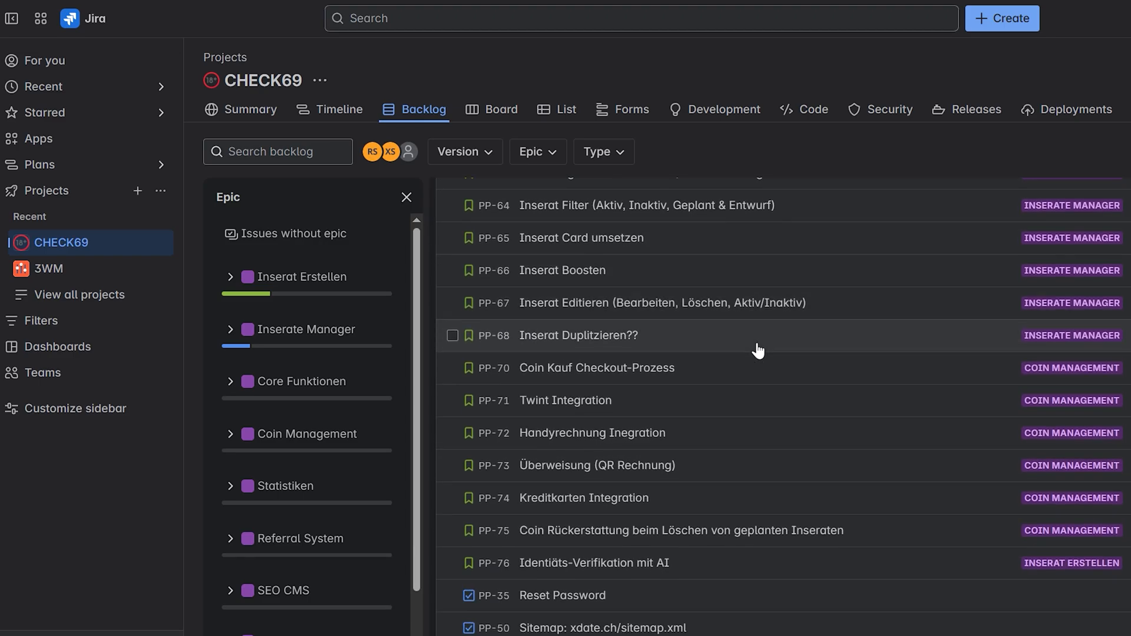
pyautogui.scroll(-3)
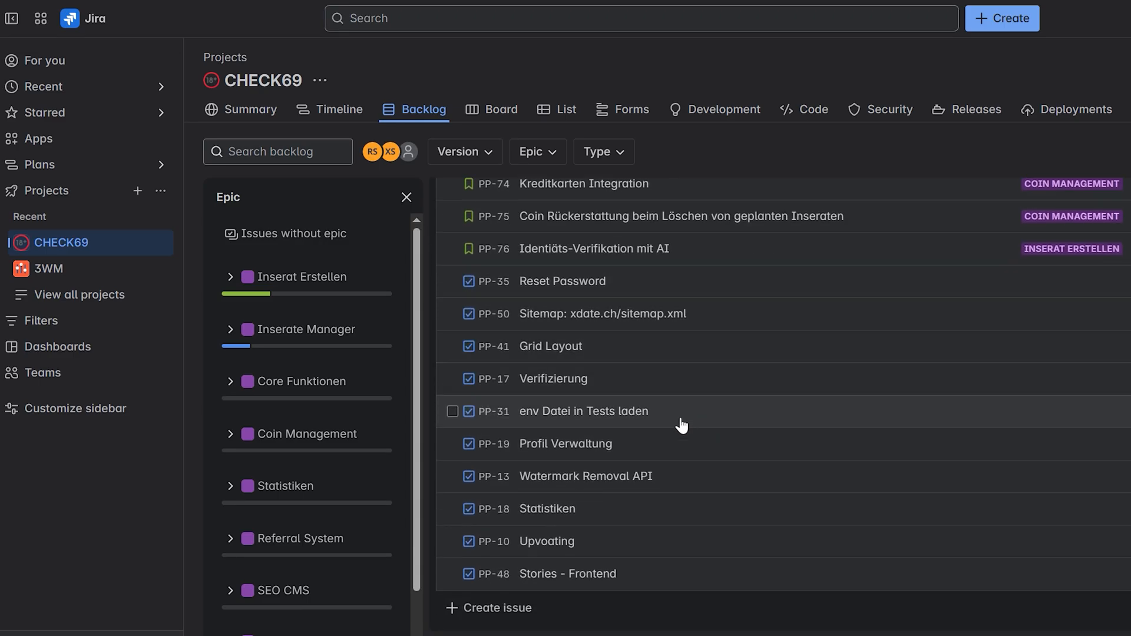
pyautogui.click(585, 476)
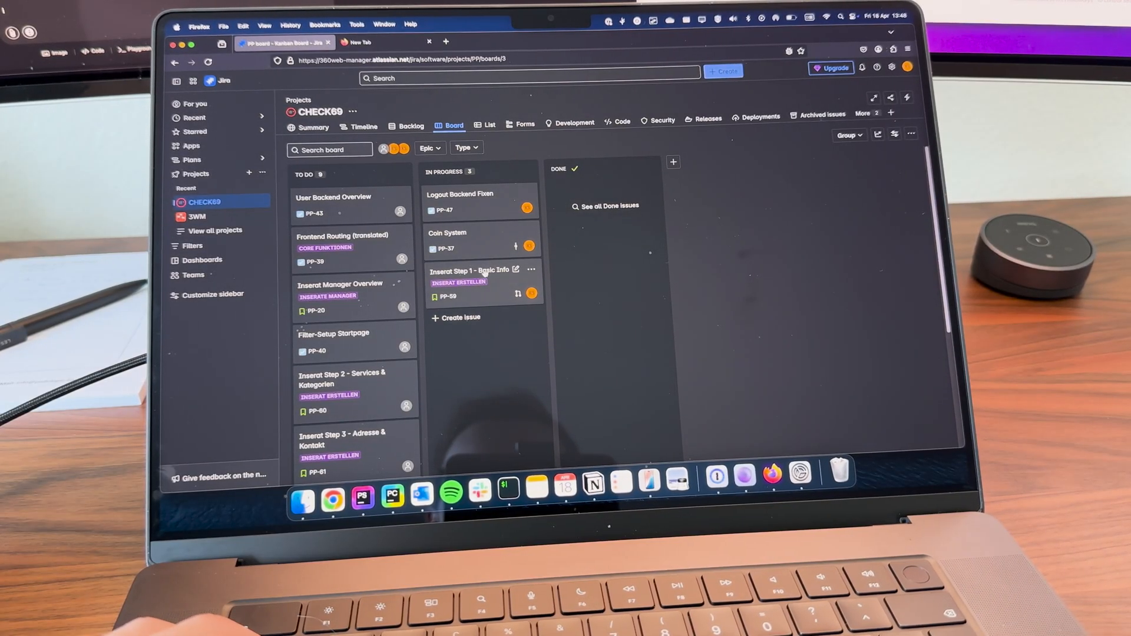
# Step: Set issue PP-59 'Inserat Step 1 - Basic Info' to Done and close its details panel
pyautogui.click(470, 271)
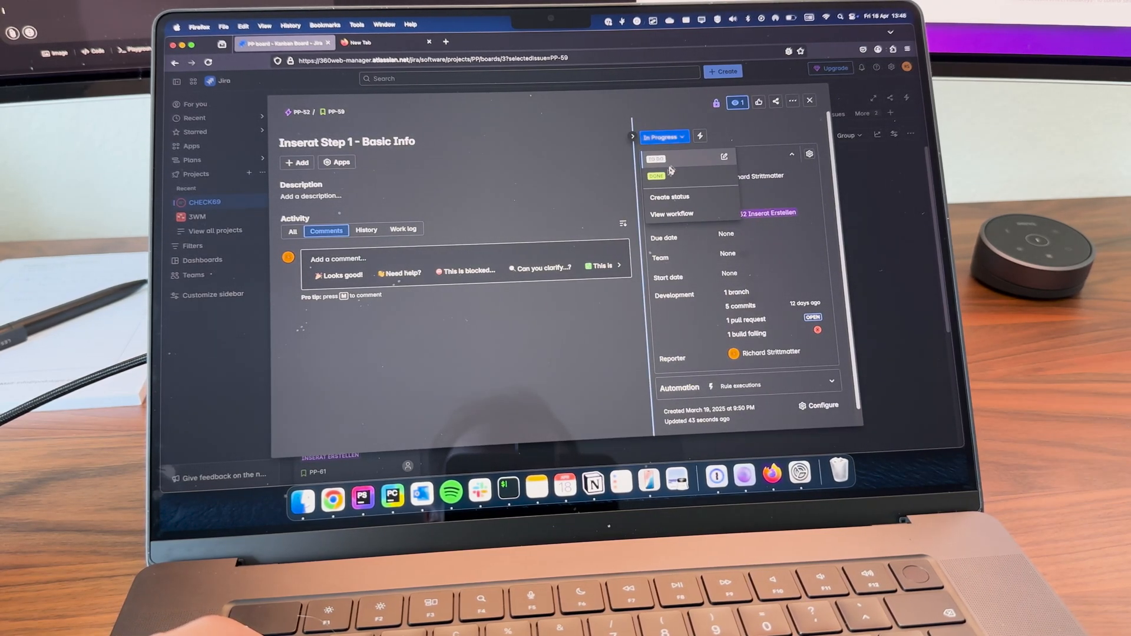
pyautogui.click(656, 176)
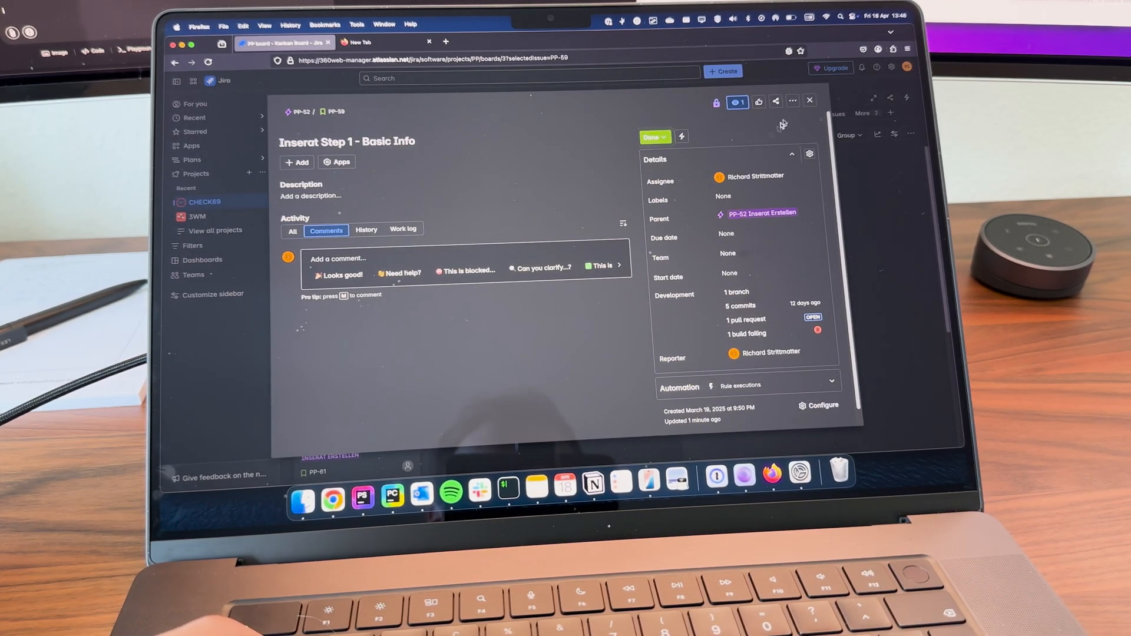
pyautogui.click(810, 100)
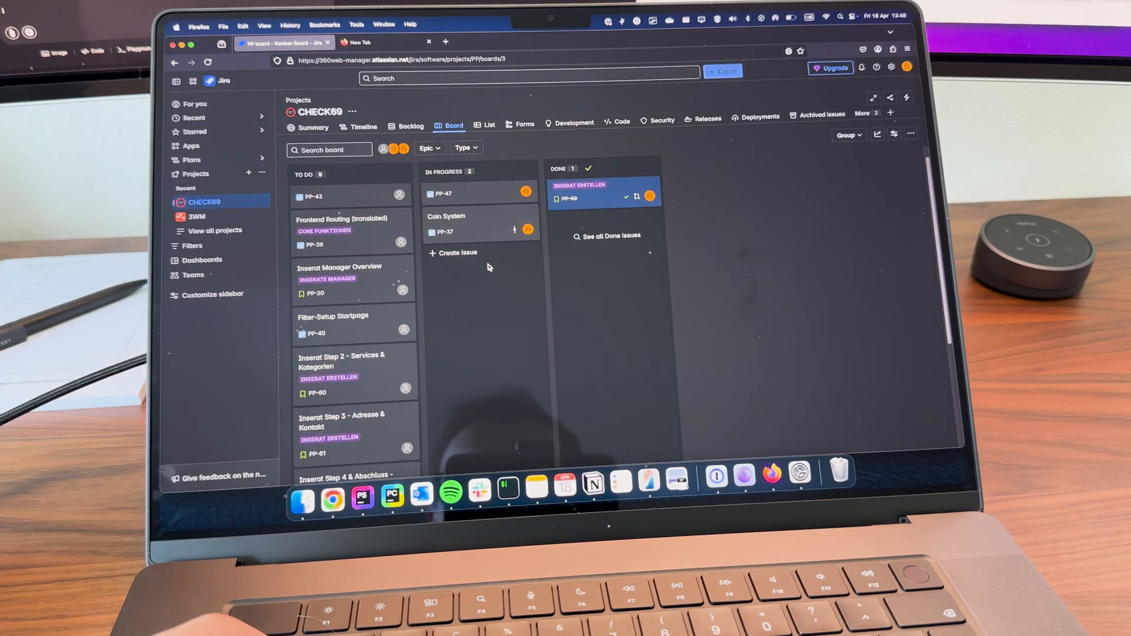
pyautogui.scroll(-3)
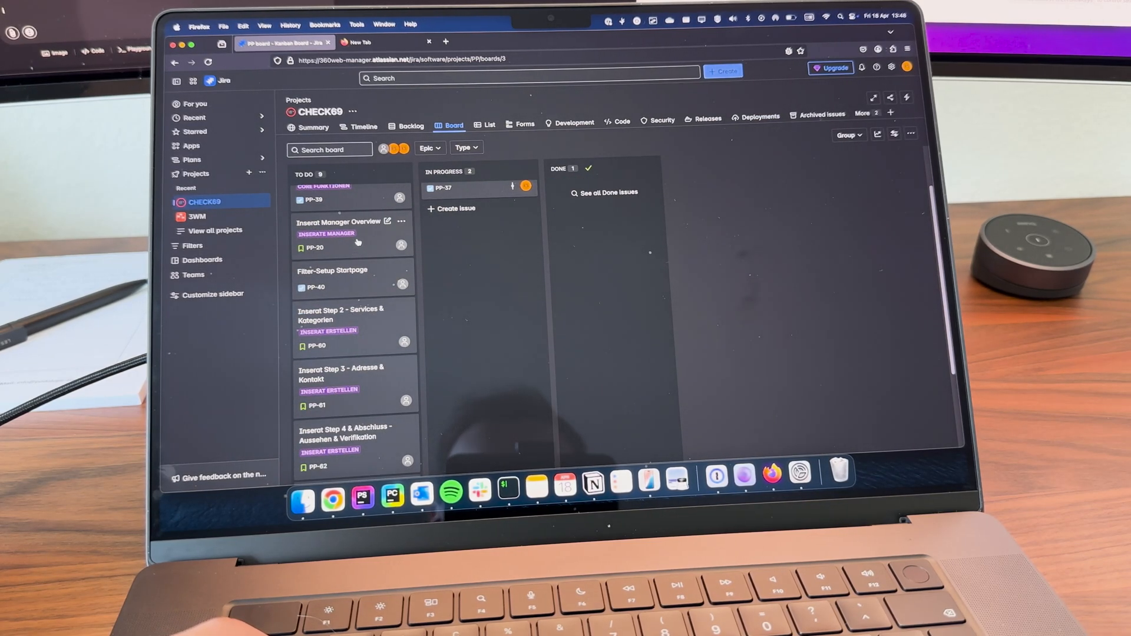